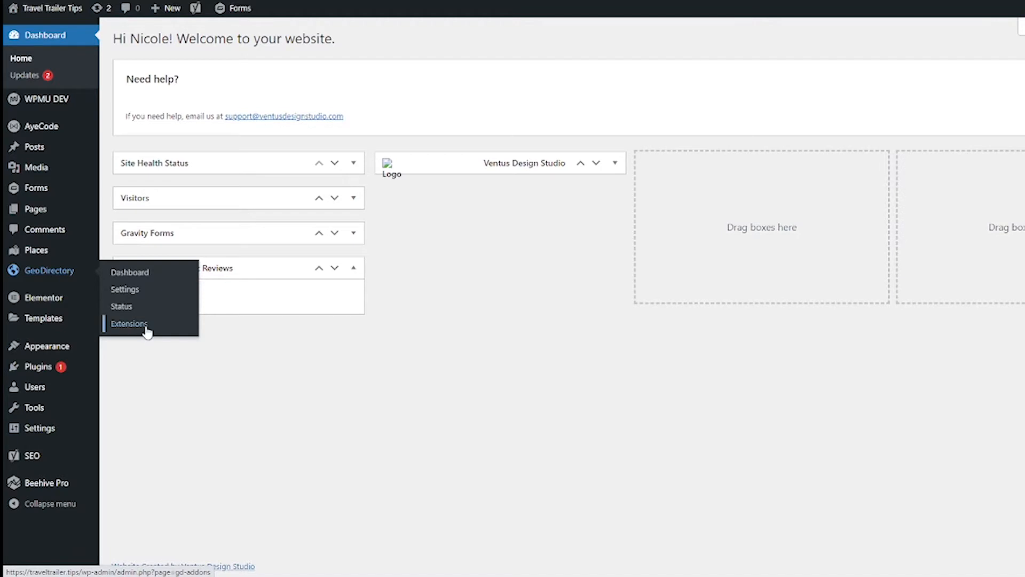
- Show the GeoDirectory Extensions page listing the available add-ons
left_click(130, 323)
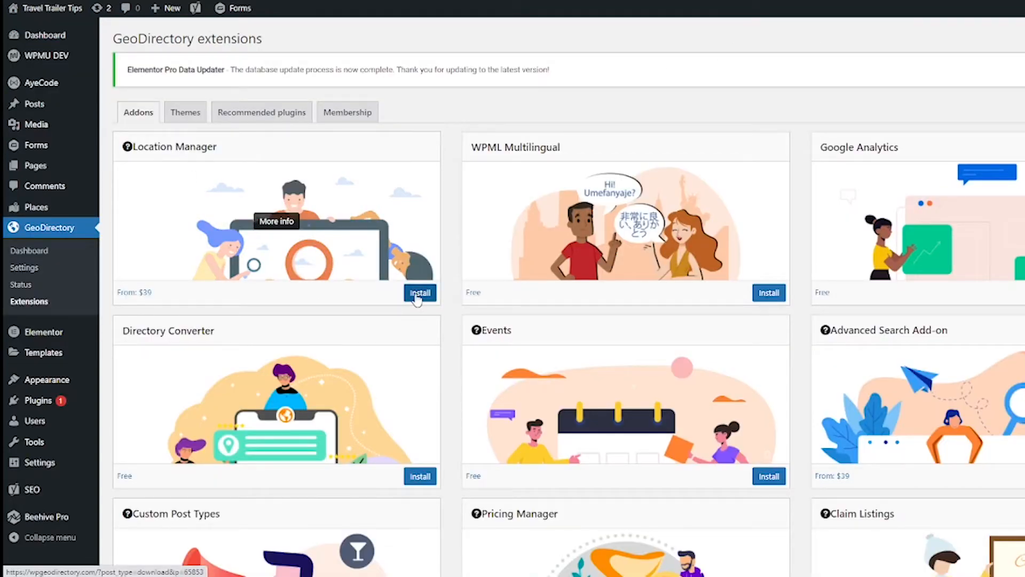
- Install the Location Manager add-on and activate it
left_click(420, 293)
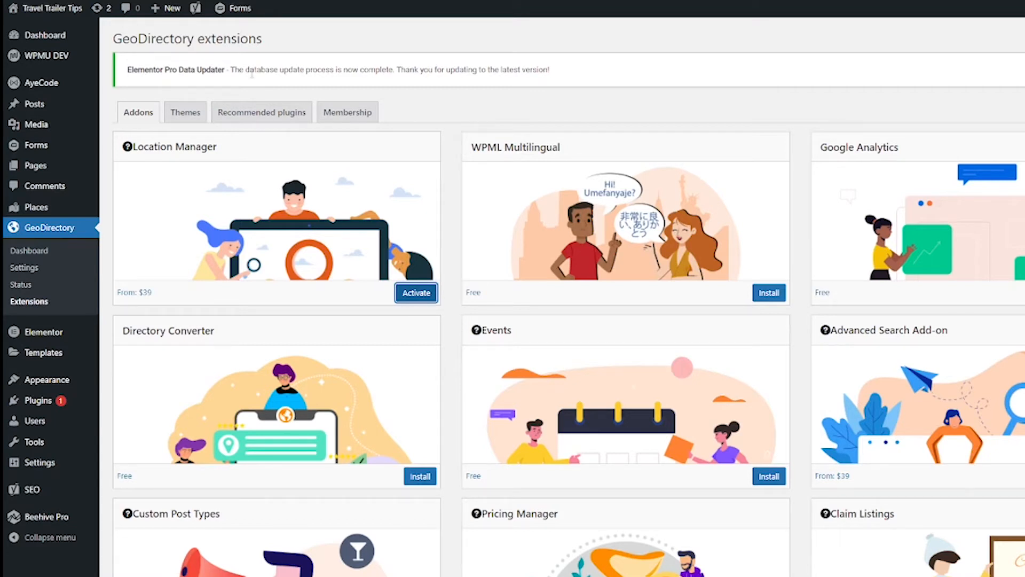
mouse_move(275, 405)
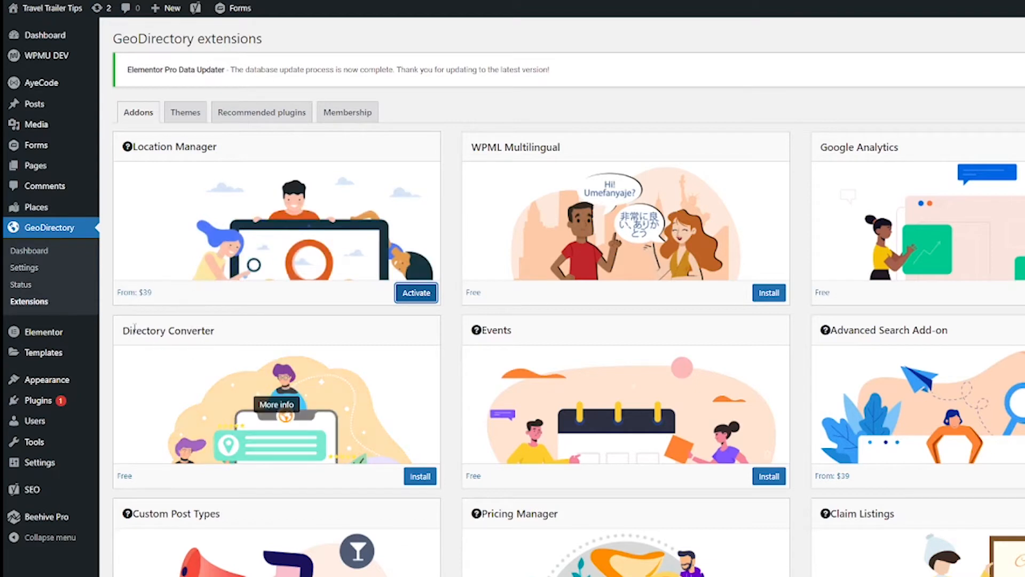
mouse_move(104, 295)
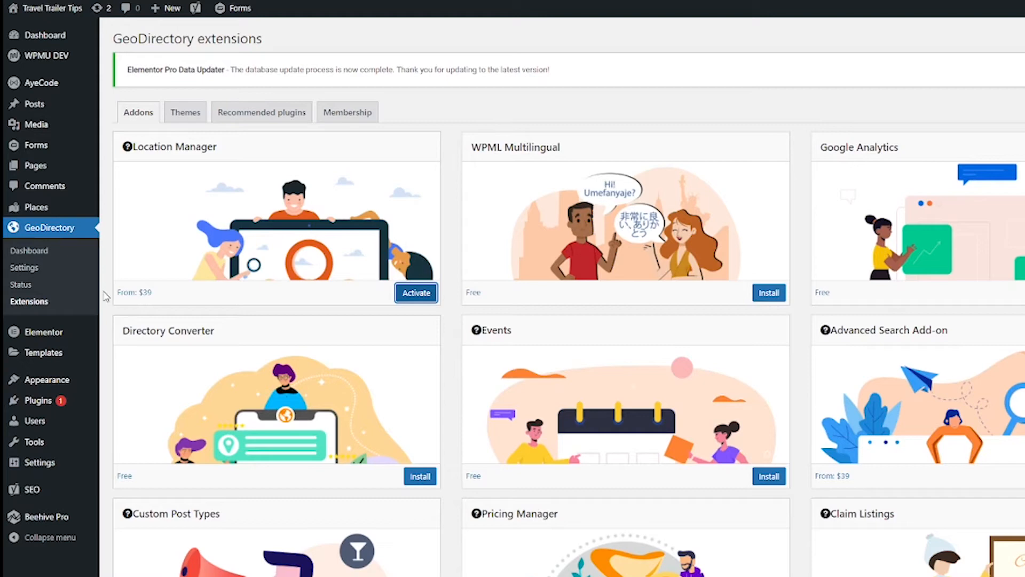
mouse_move(416, 292)
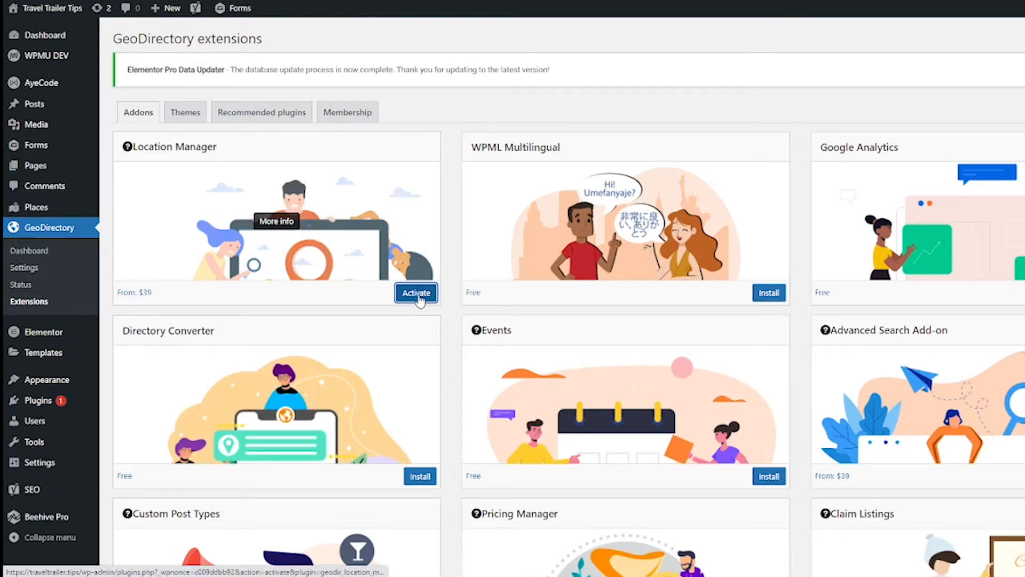
left_click(415, 292)
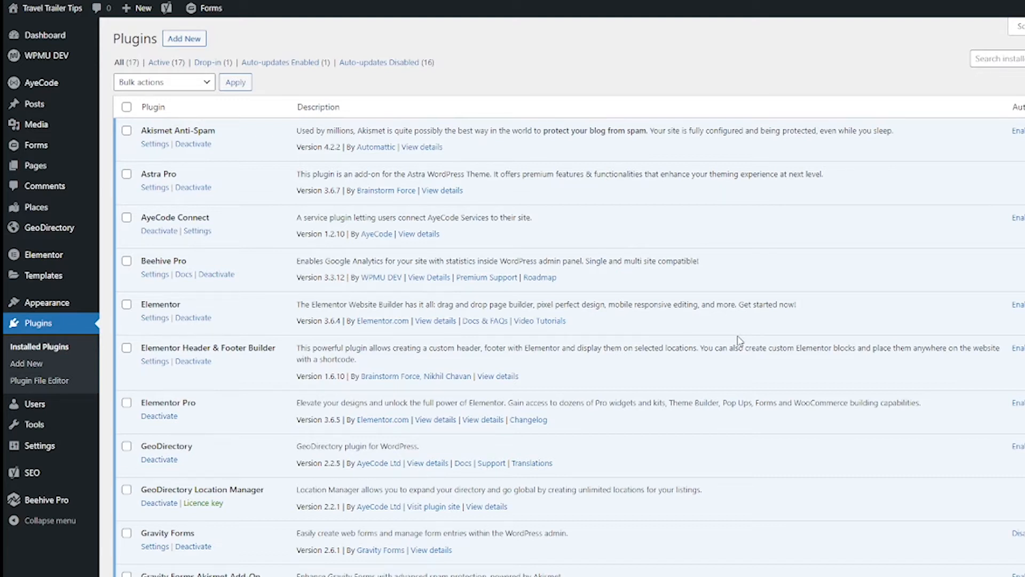
mouse_move(33, 299)
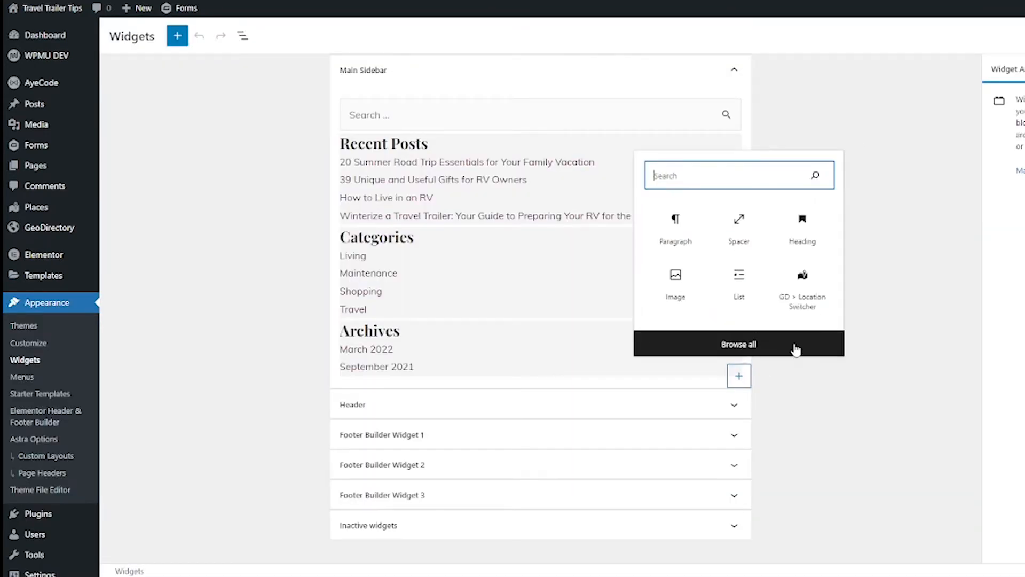
- Browse the full block library down to the GD > Location Switcher block and pick it
left_click(737, 344)
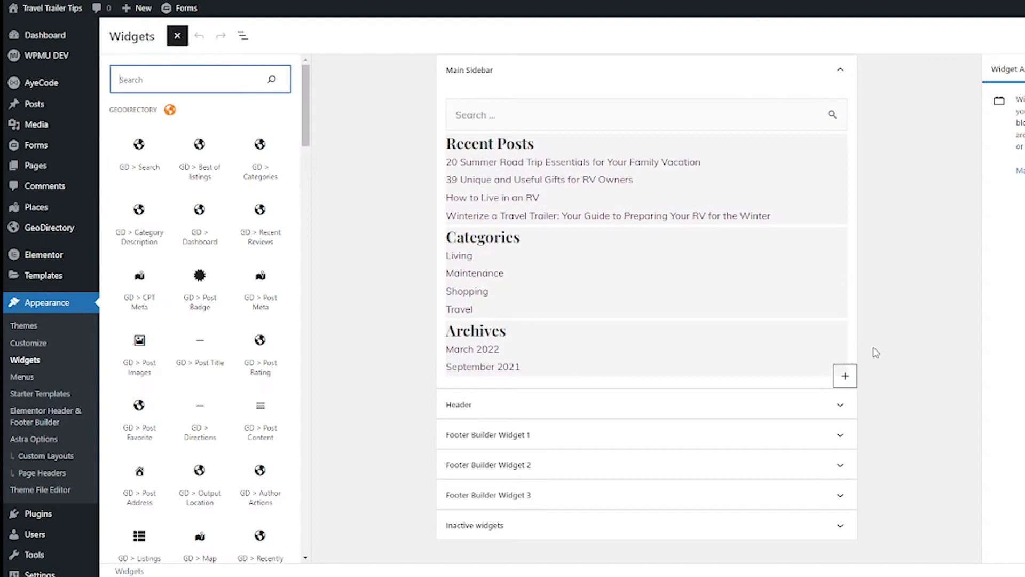
mouse_move(235, 198)
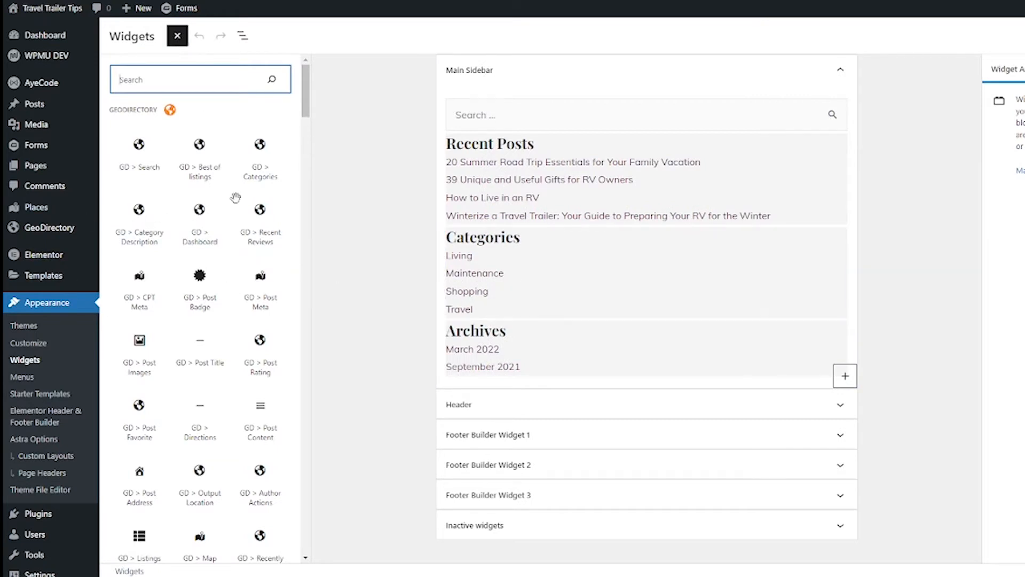
mouse_move(197, 118)
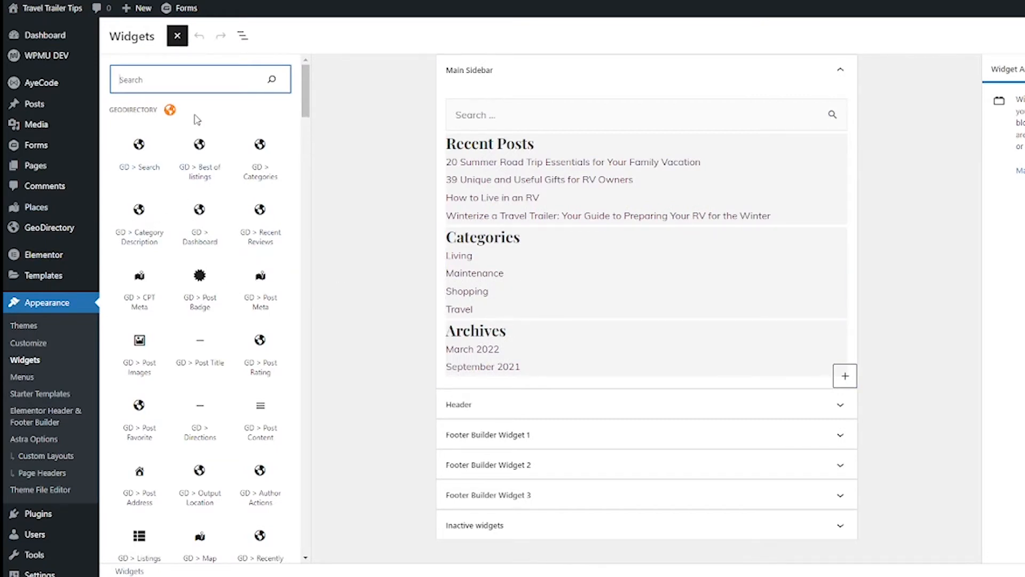
scroll("down", 3)
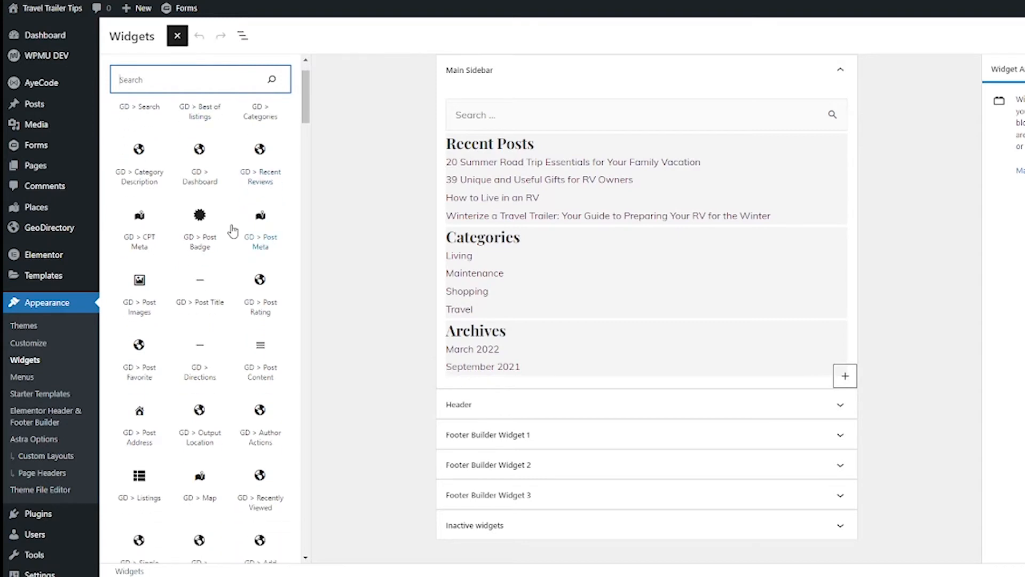
scroll("down", 3)
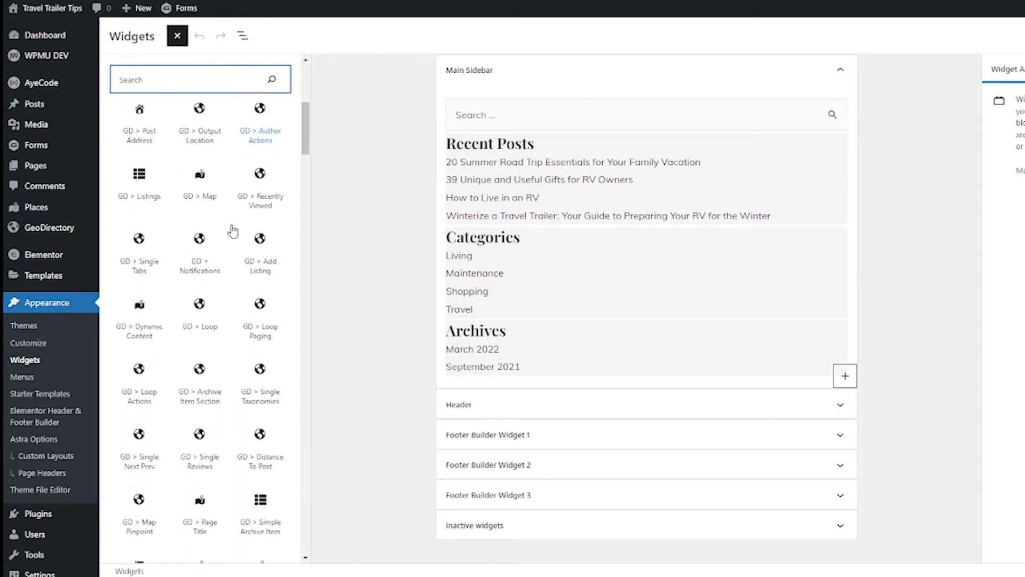
scroll("down", 3)
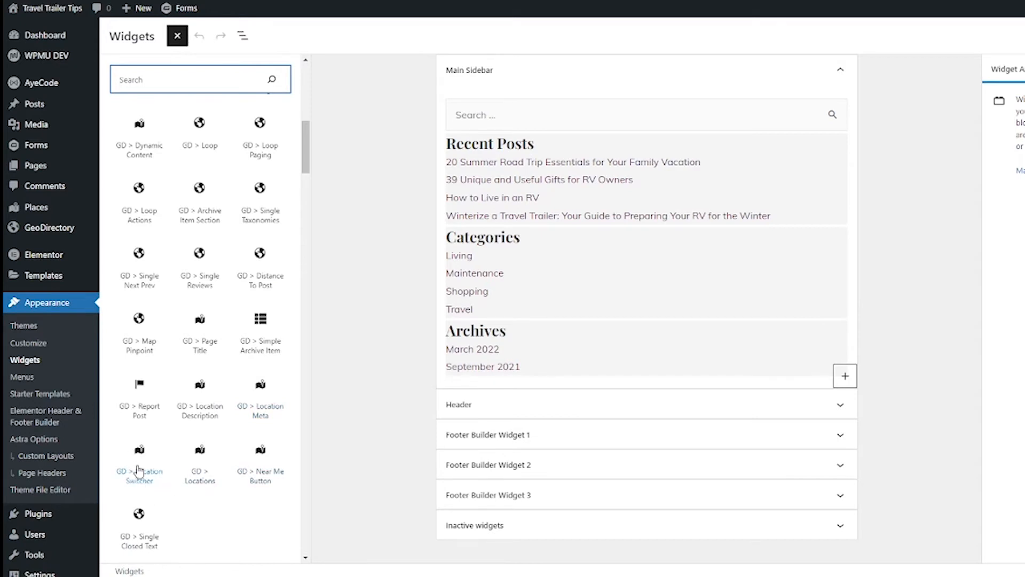
left_click(139, 465)
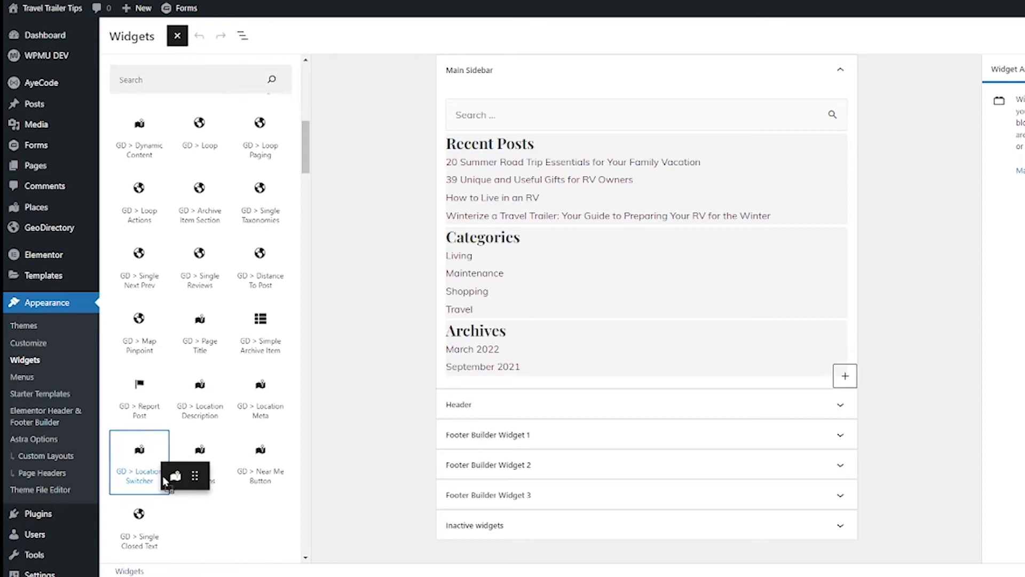
- Place the GD > Location Switcher at the top of Main Sidebar, showing 'In: Everywhere'
left_click_drag(138, 463, 569, 99)
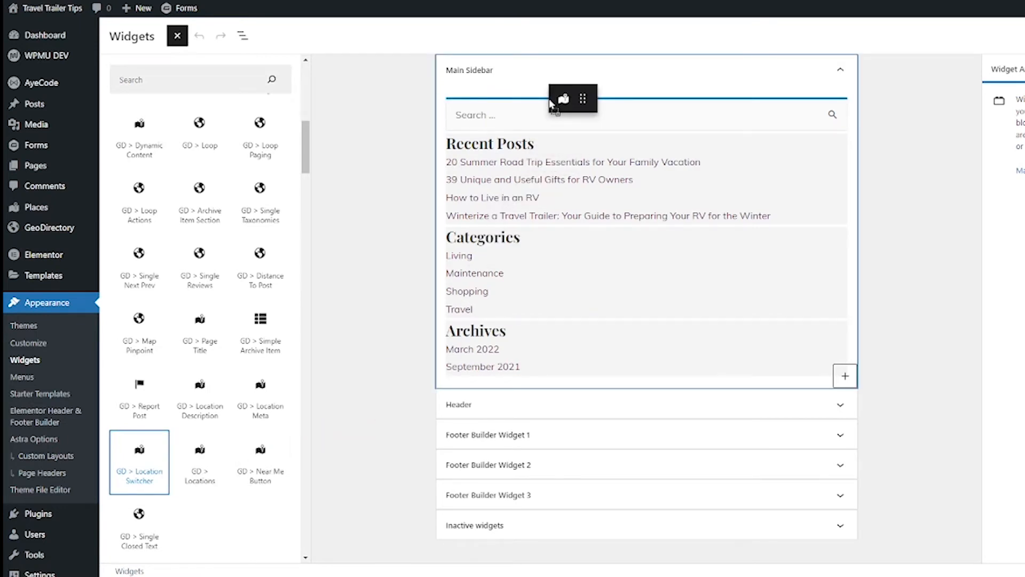
left_click(138, 462)
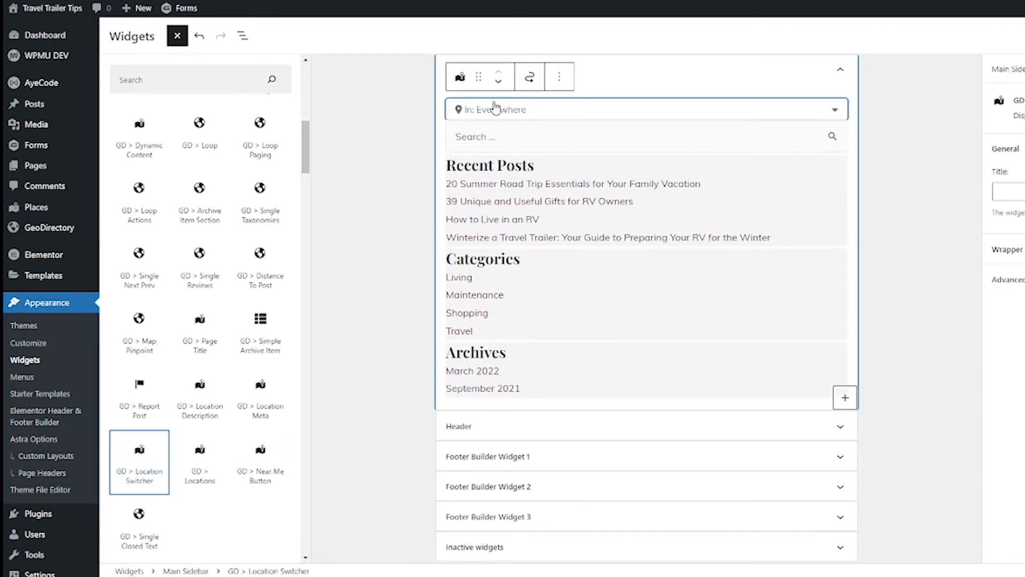
mouse_move(447, 117)
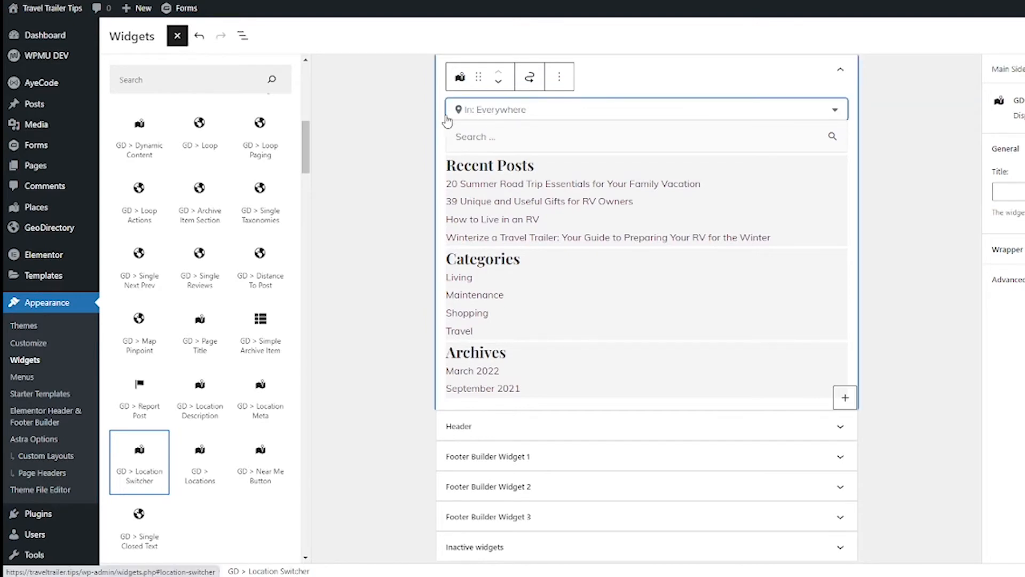
left_click(643, 137)
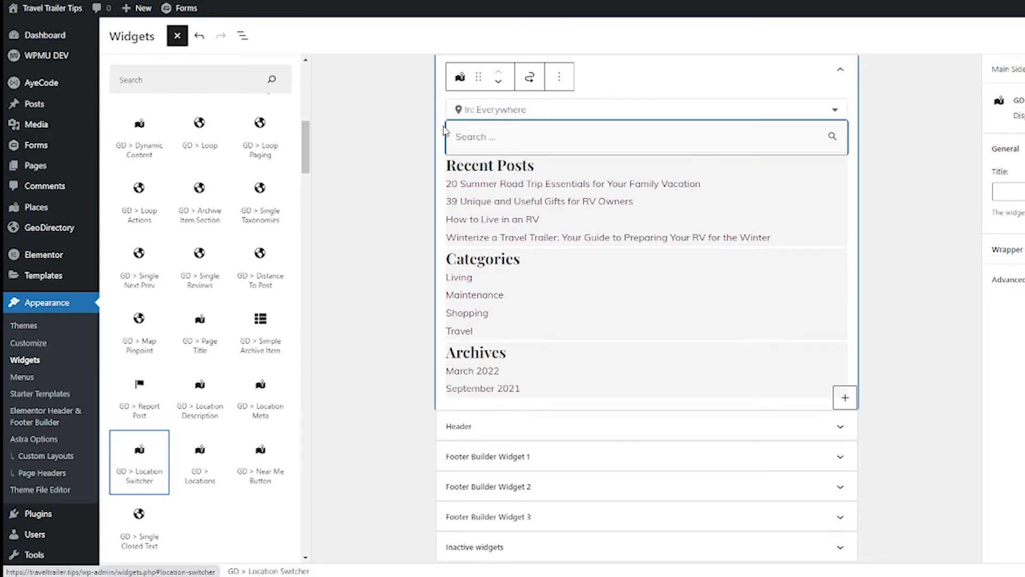
mouse_move(497, 108)
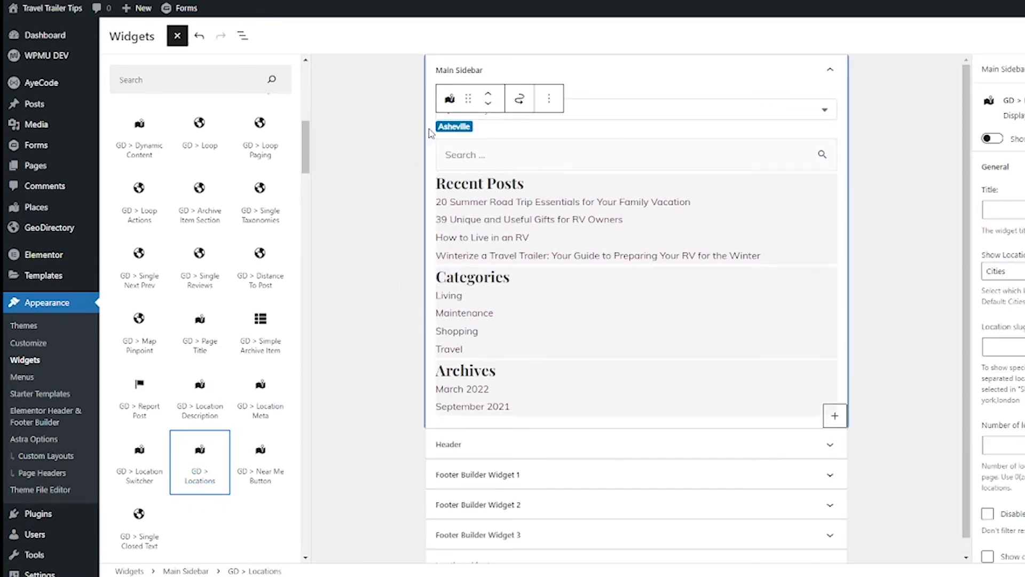
- Place the GD > Near Me Button in Main Sidebar between Recent Posts and Categories
left_click(454, 126)
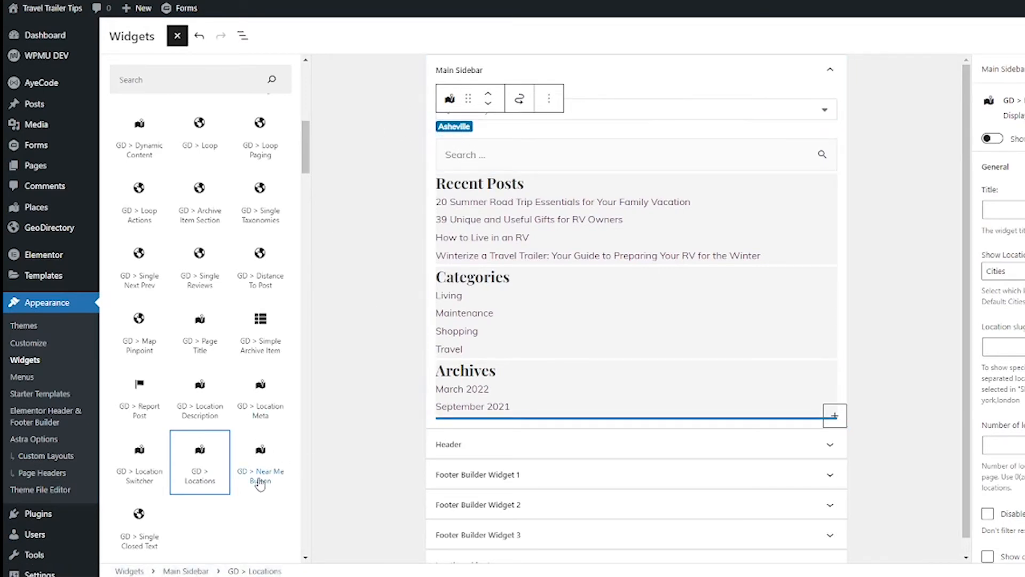
left_click(260, 461)
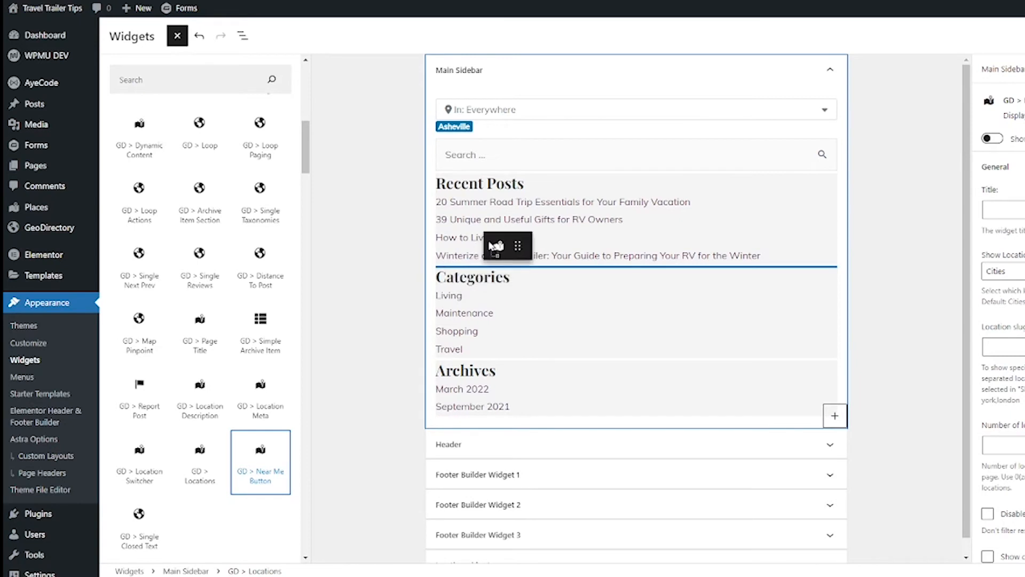
left_click_drag(517, 245, 540, 141)
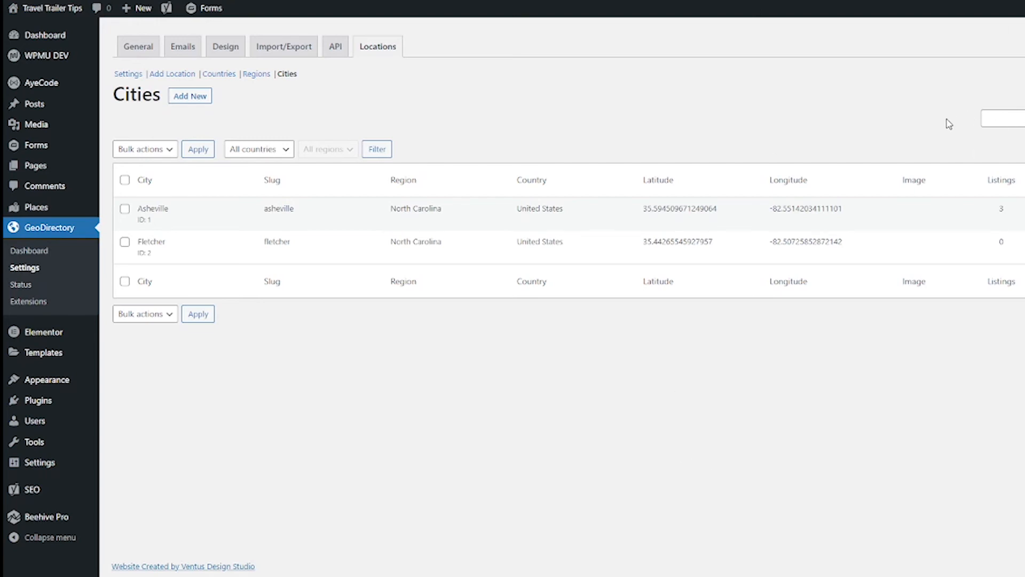
mouse_move(977, 149)
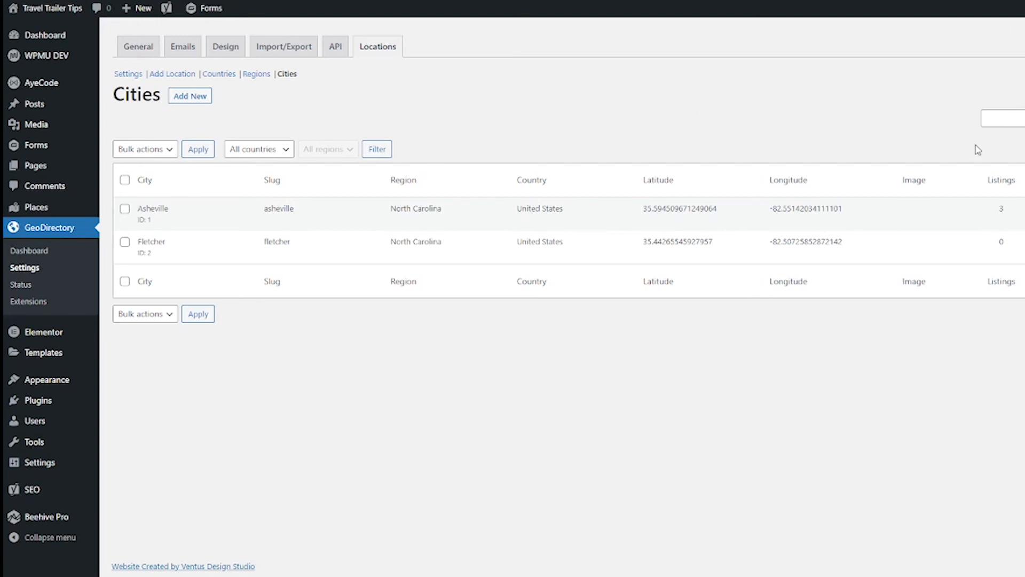
- Mark Asheville and Fletcher in the Cities list and choose the Merge bulk action
left_click(125, 208)
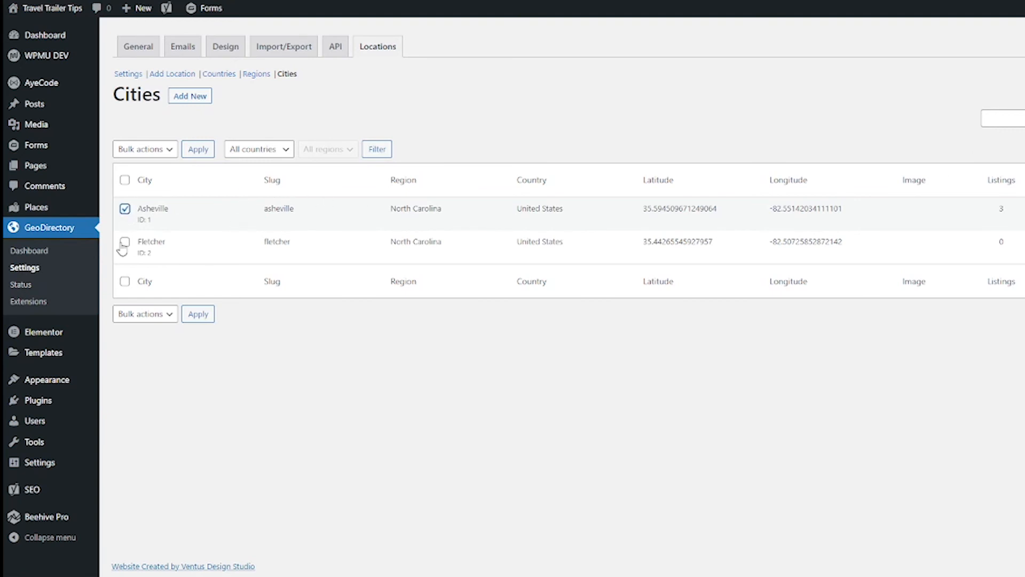
left_click(123, 179)
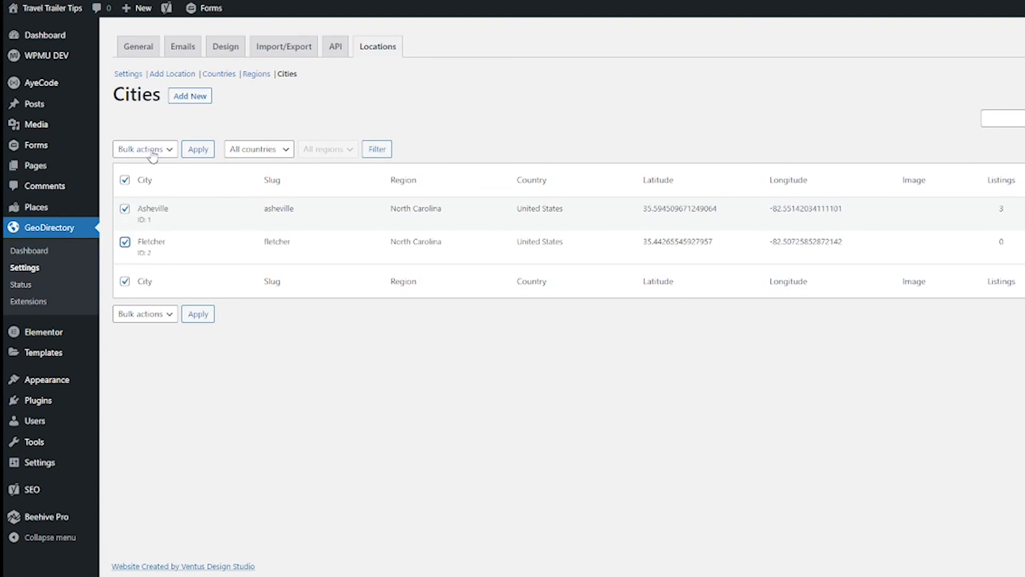
left_click(144, 149)
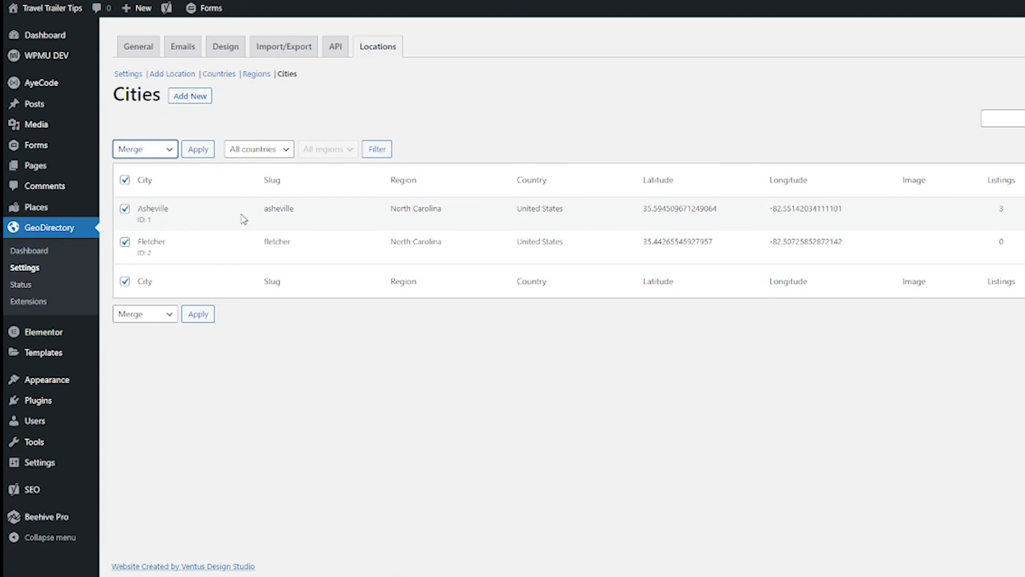